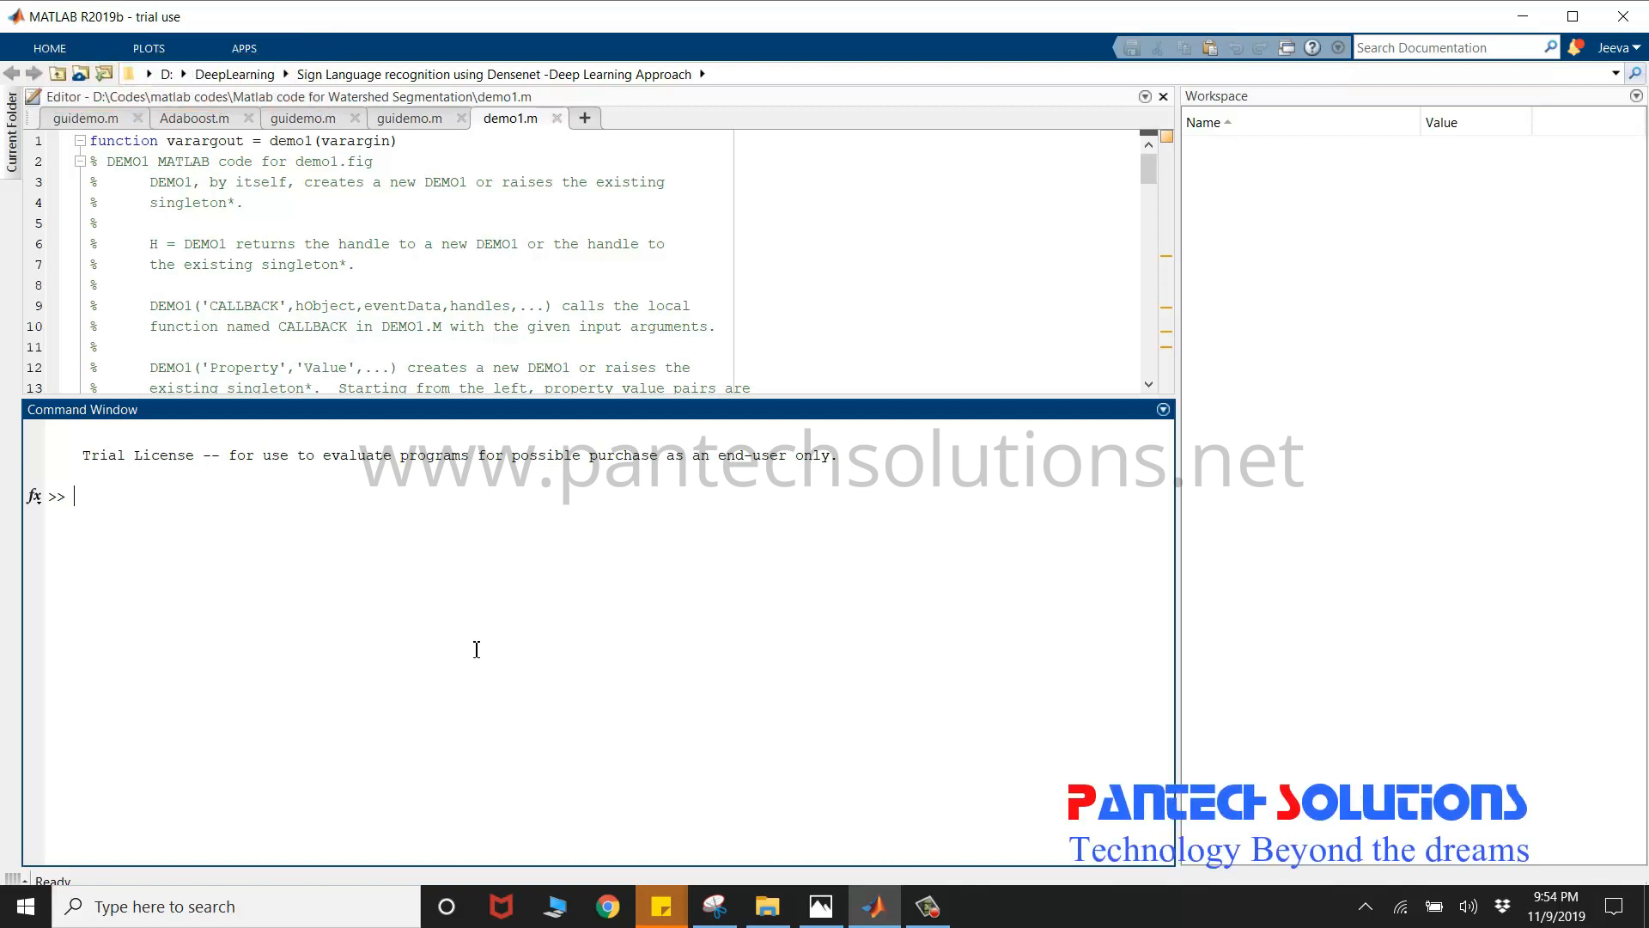
# Change to the Sign Language recognition project folder and launch the guidemo GUI.
pyautogui.write("cd 'D:\\DeepLearning\\Sign Language recognition using Densenet -Deep Learning Approach'")
pyautogui.write('ls')
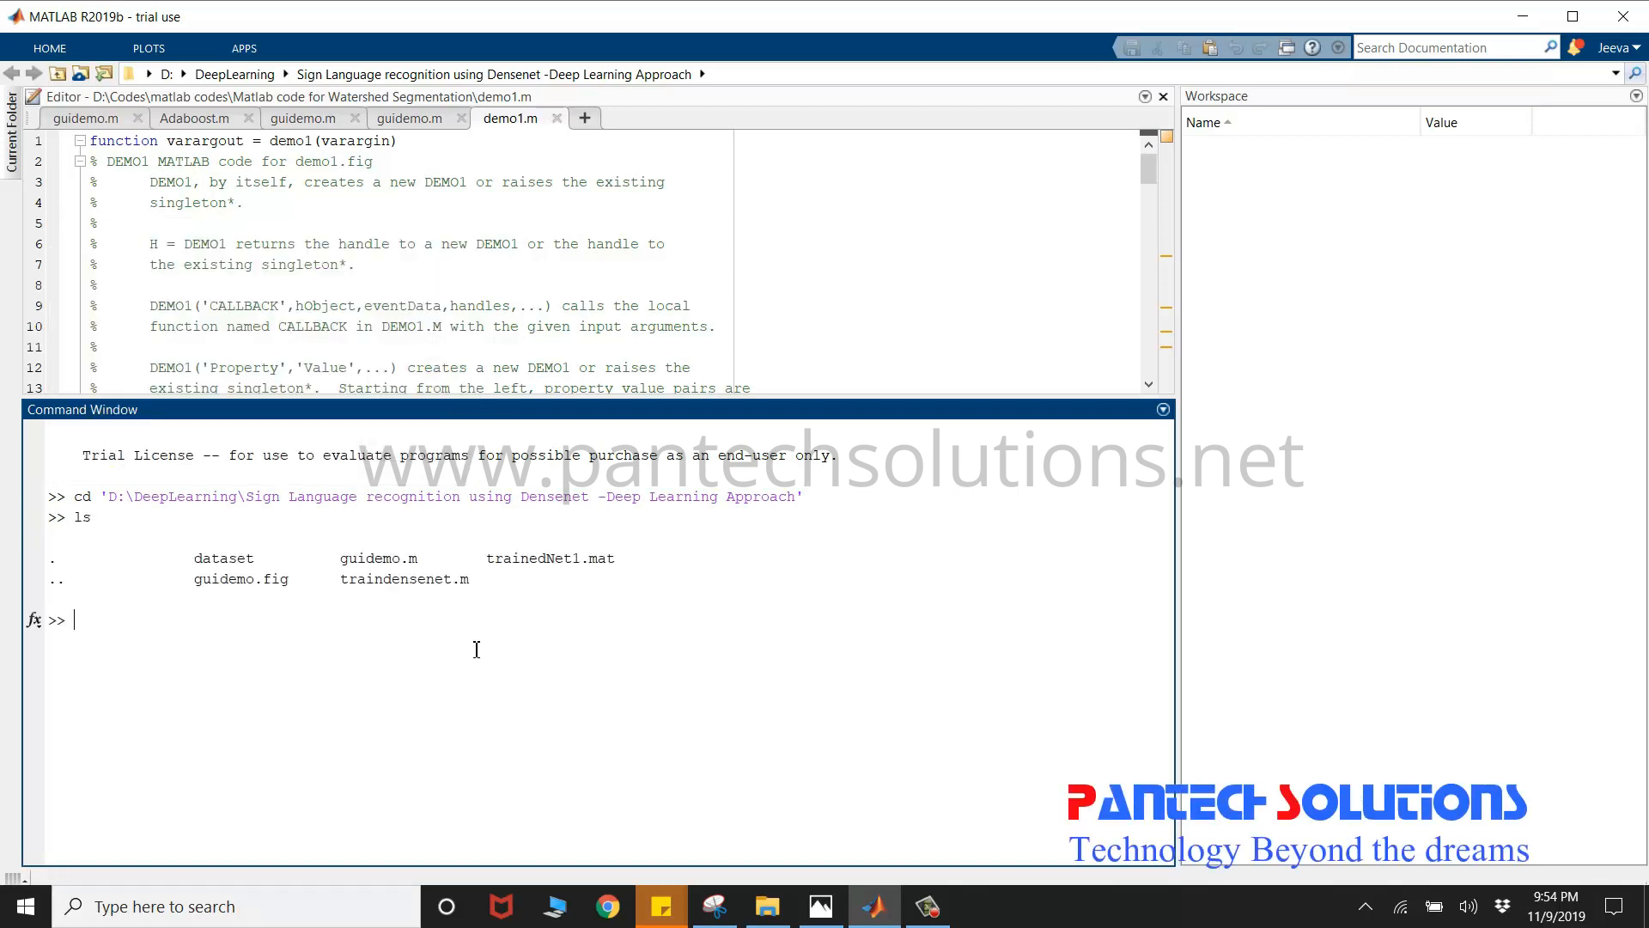
pyautogui.write('guif')
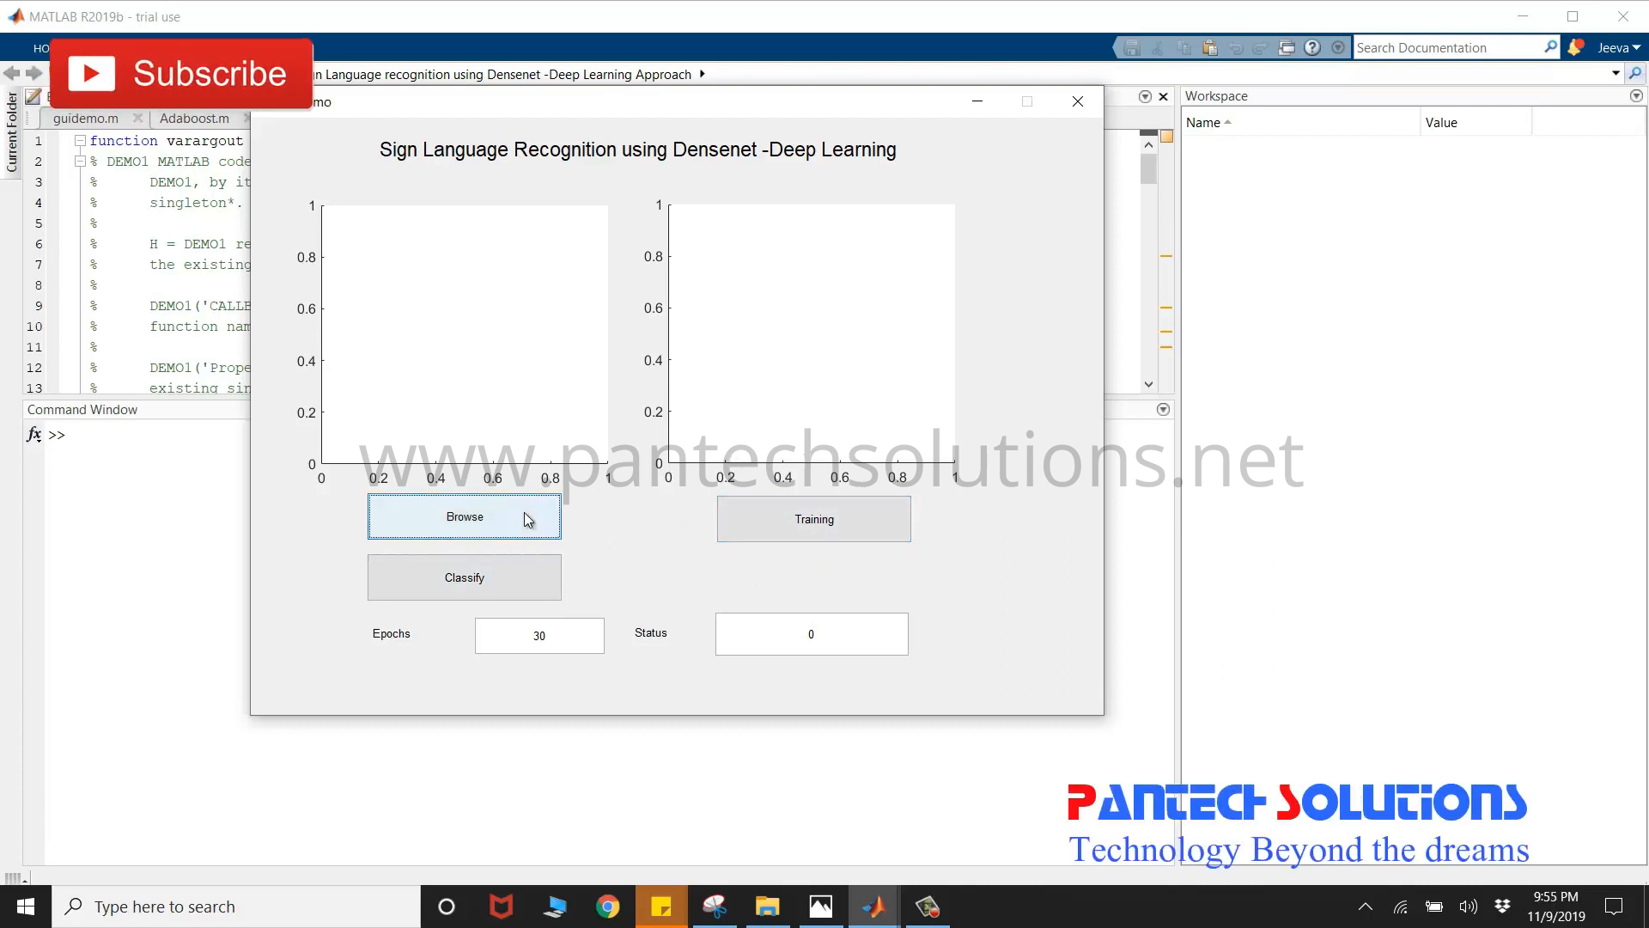
# Browse to dataset folder 1 and load a hand sign image into the left image area.
pyautogui.click(464, 517)
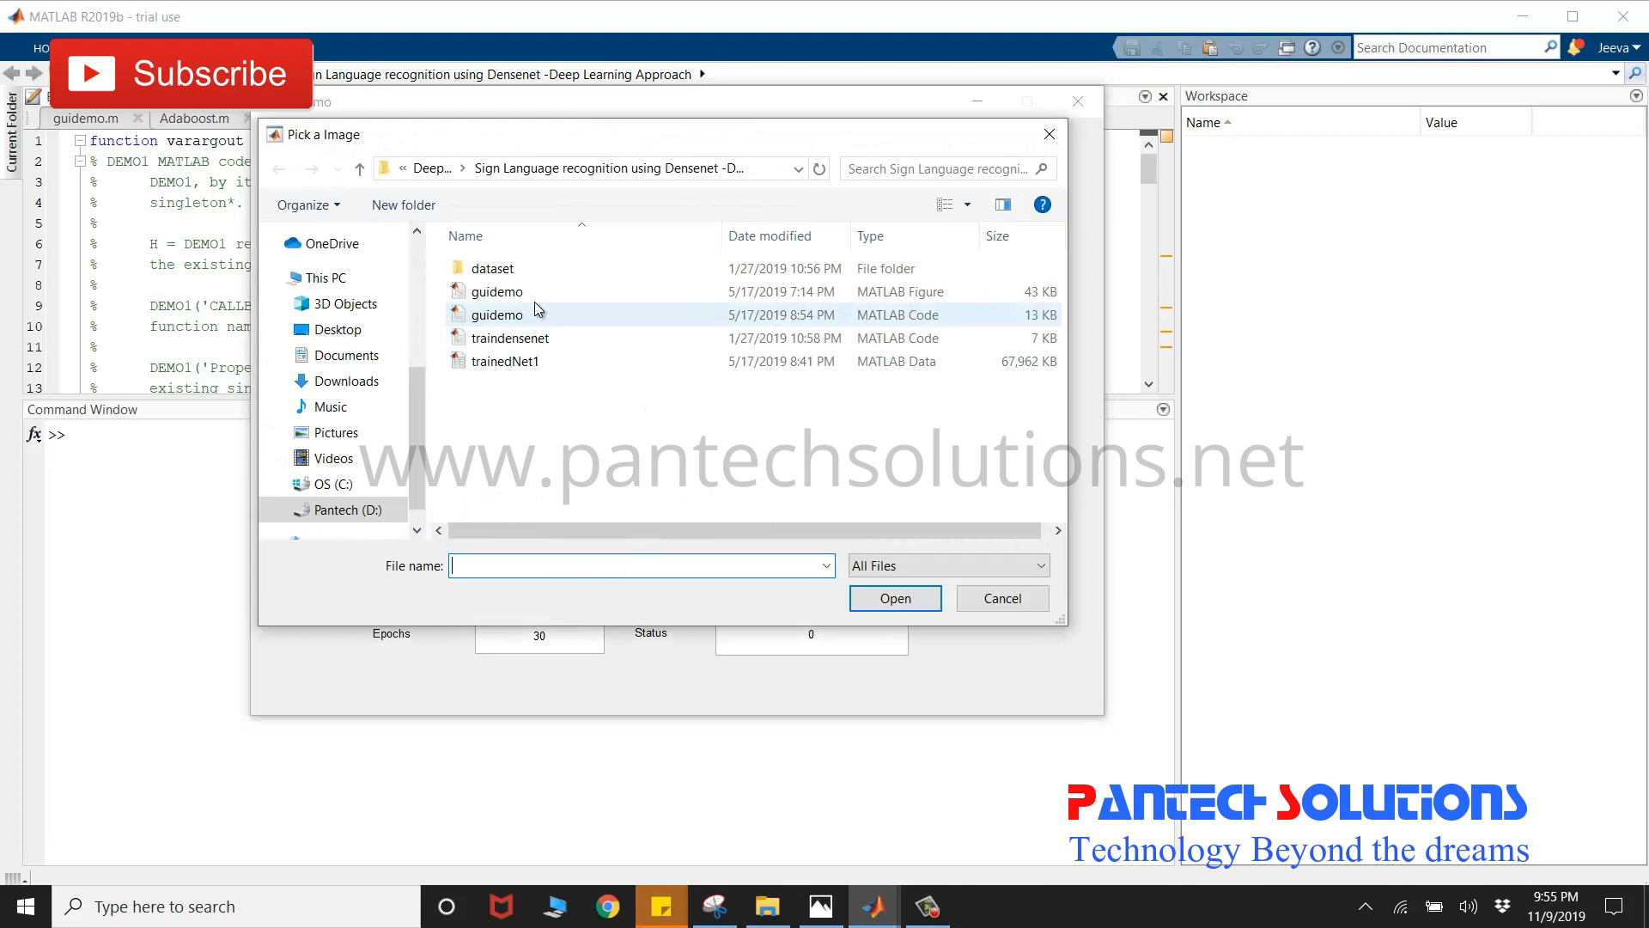
pyautogui.doubleClick(491, 268)
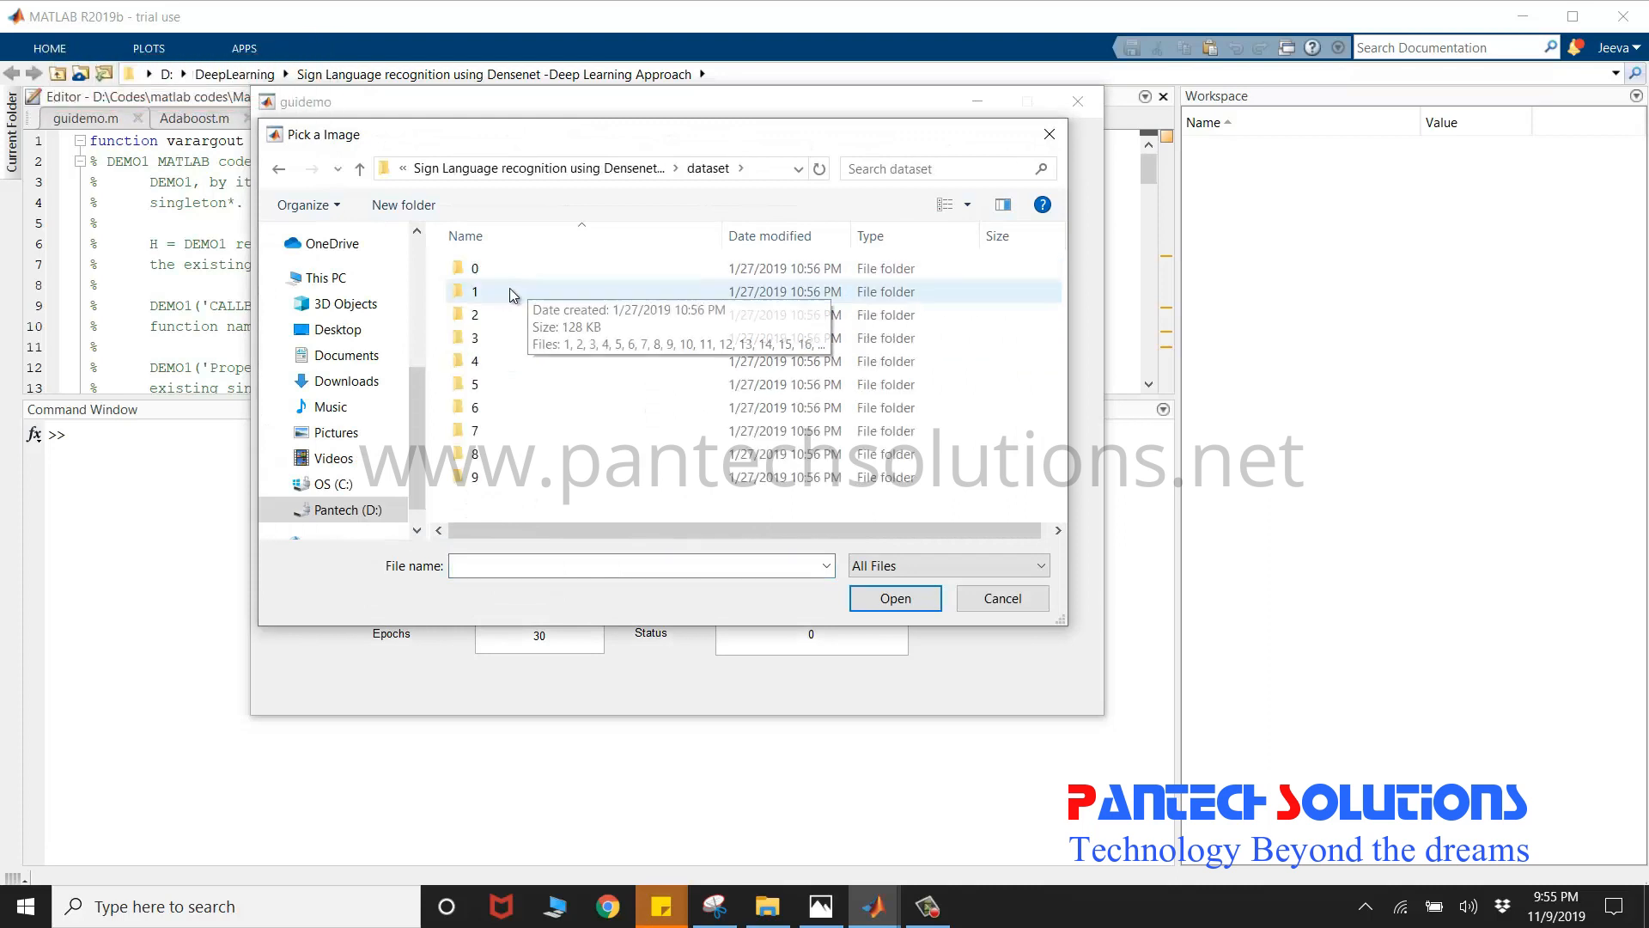
pyautogui.doubleClick(474, 292)
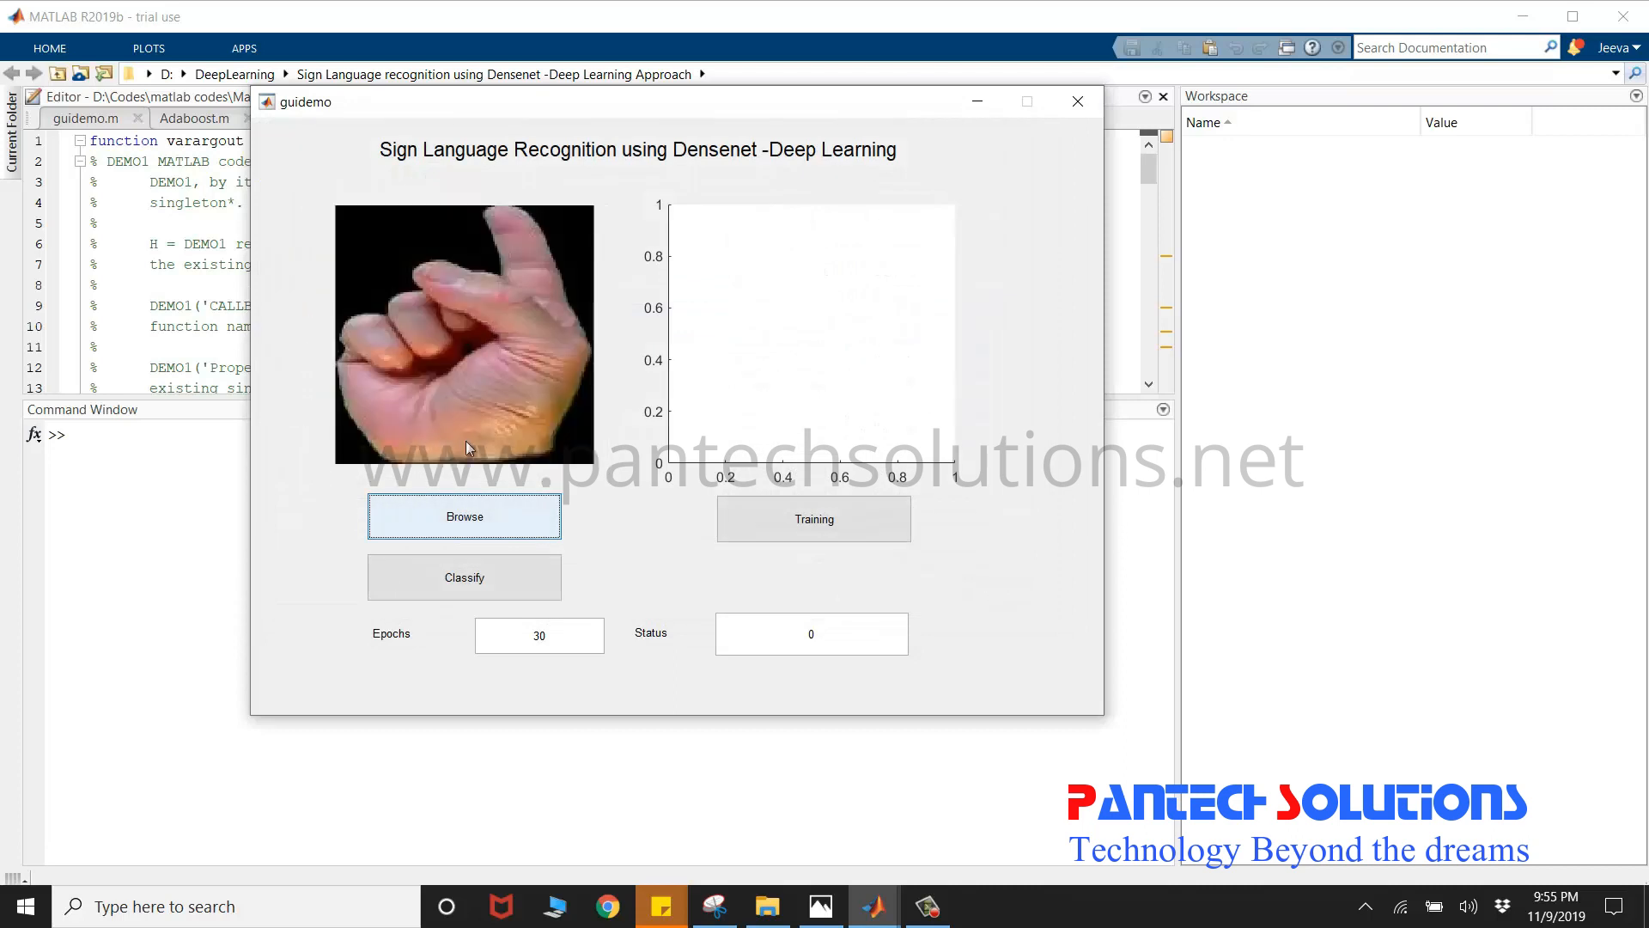
pyautogui.click(464, 577)
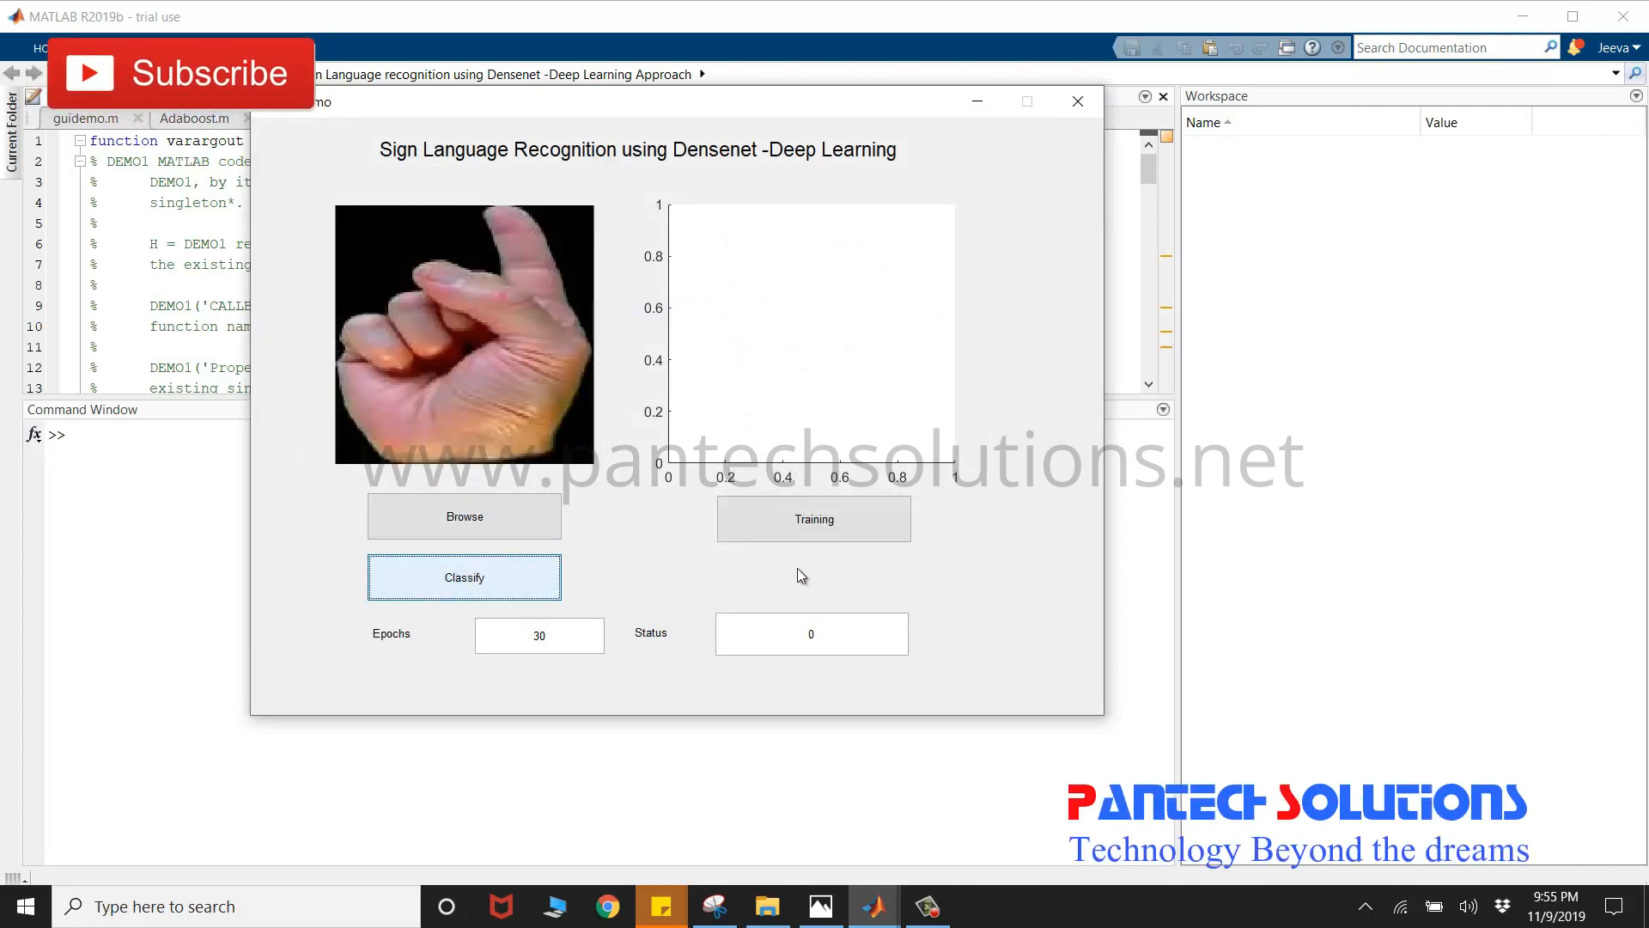
pyautogui.moveTo(881, 586)
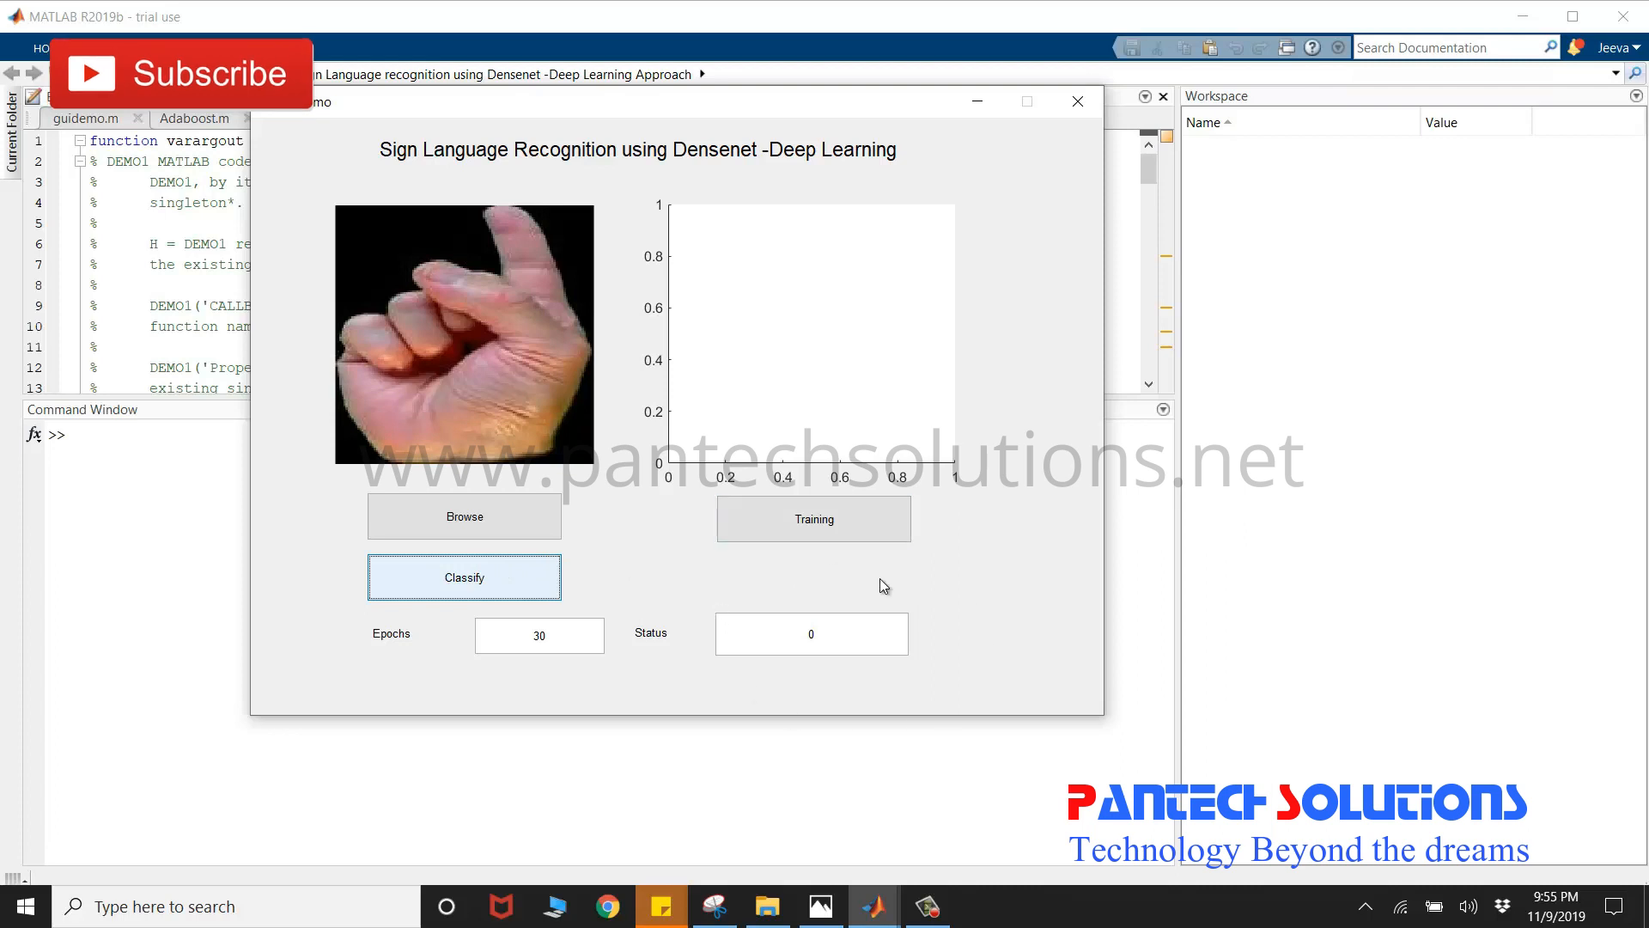
# Classify the first image as 1, then load image 5 from dataset folder 2.
pyautogui.click(464, 577)
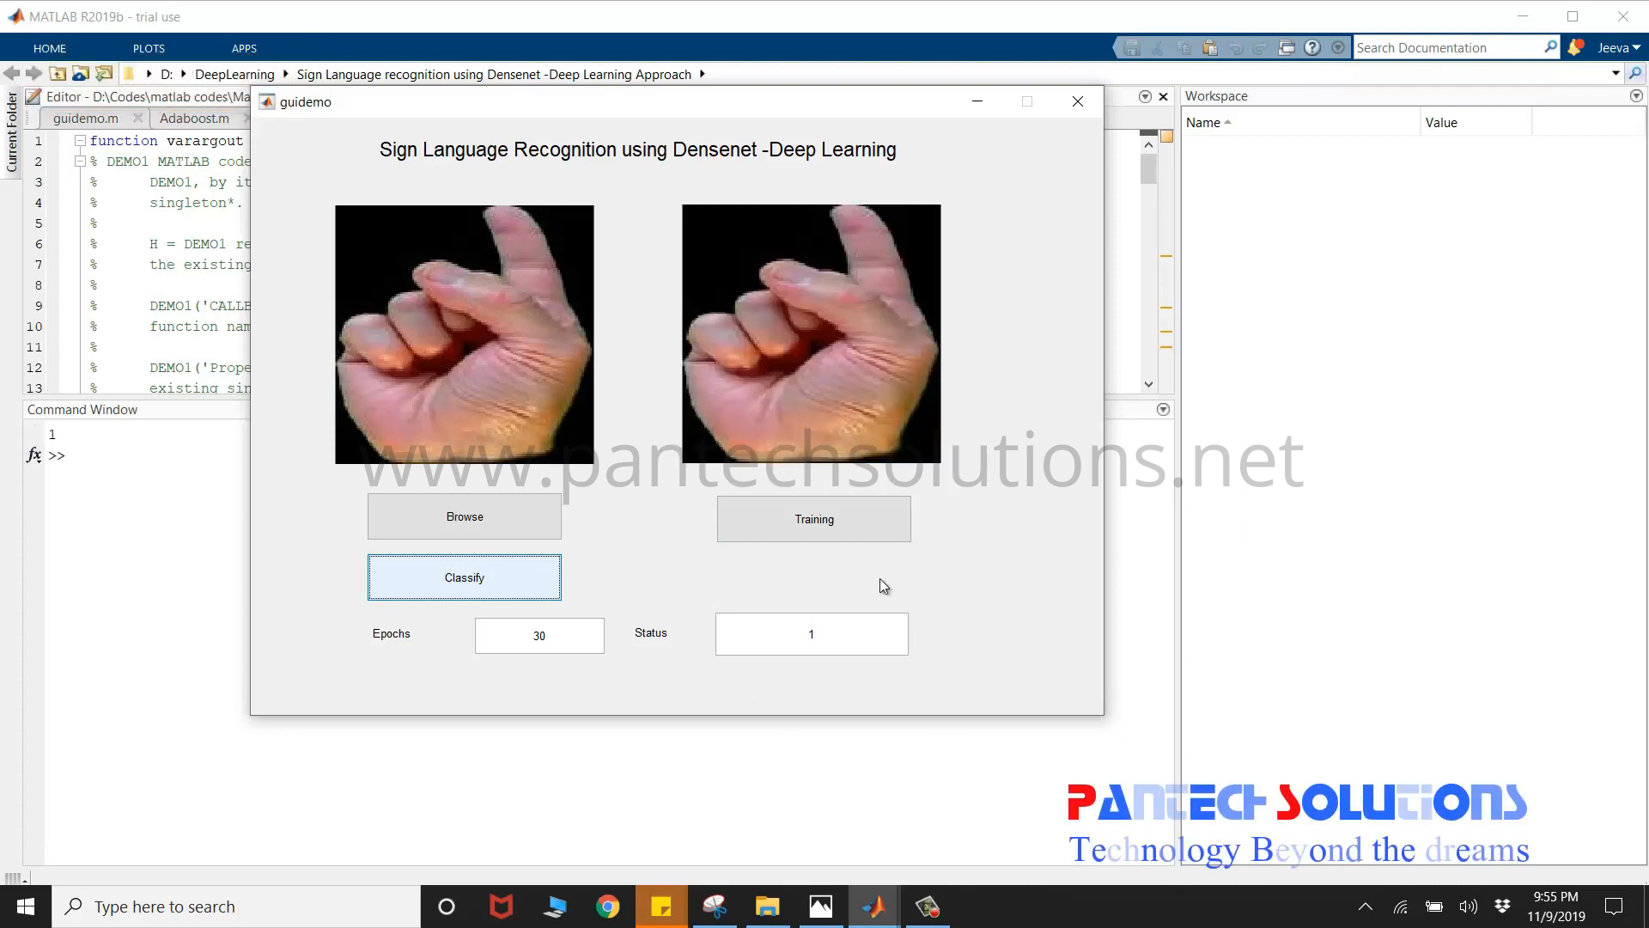
pyautogui.moveTo(612, 547)
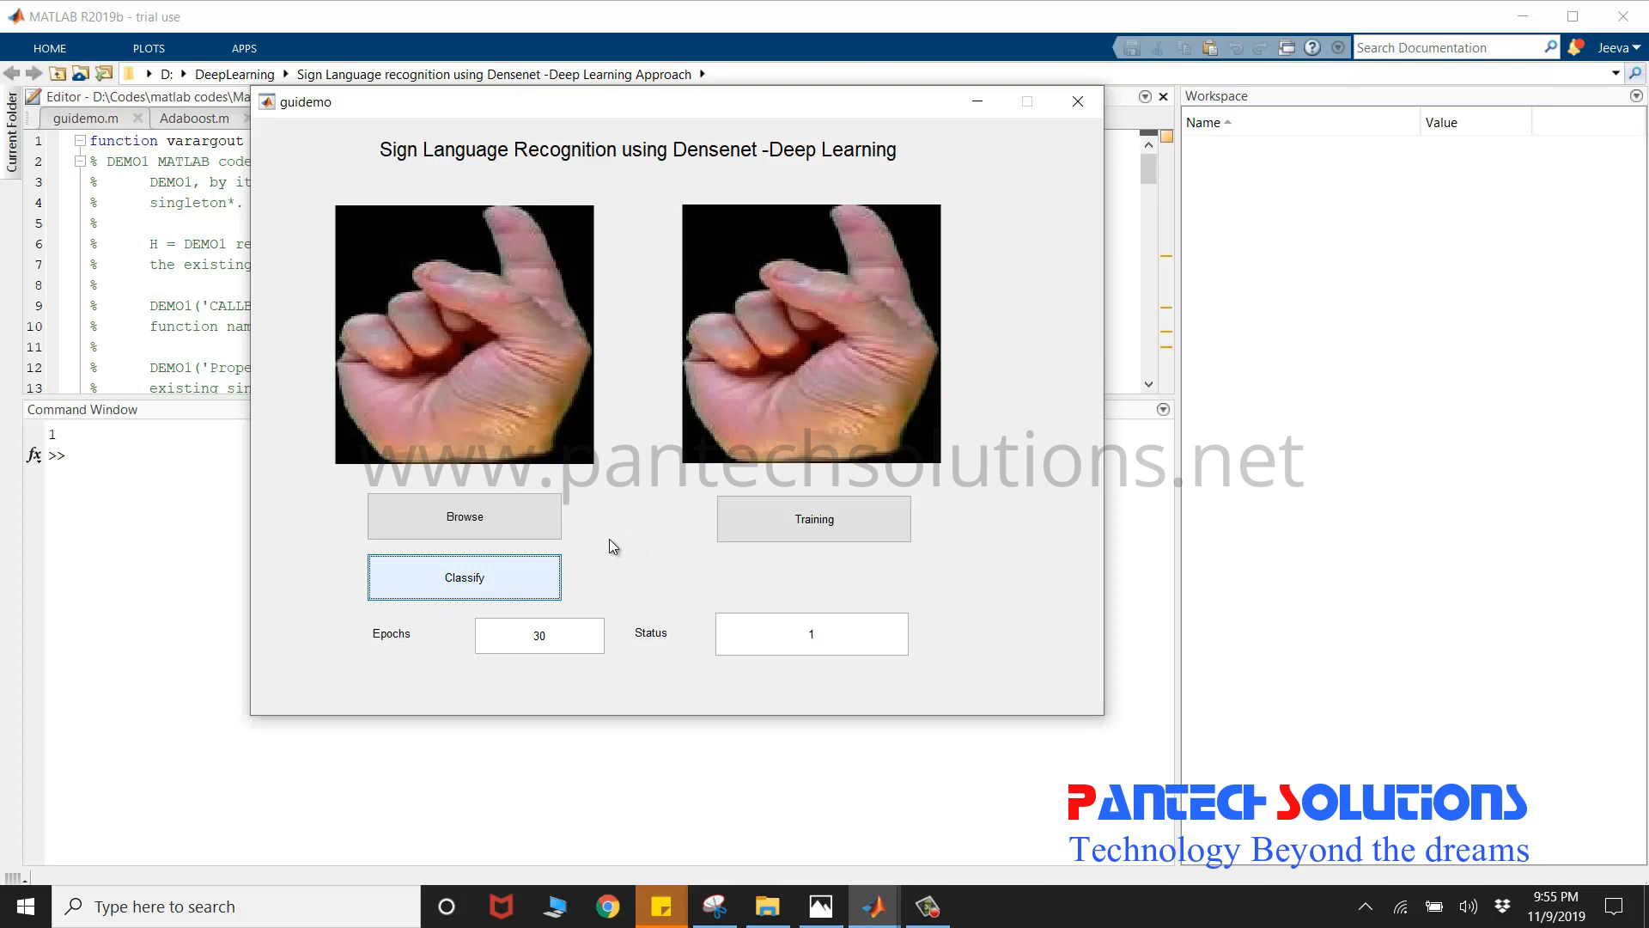
pyautogui.click(463, 516)
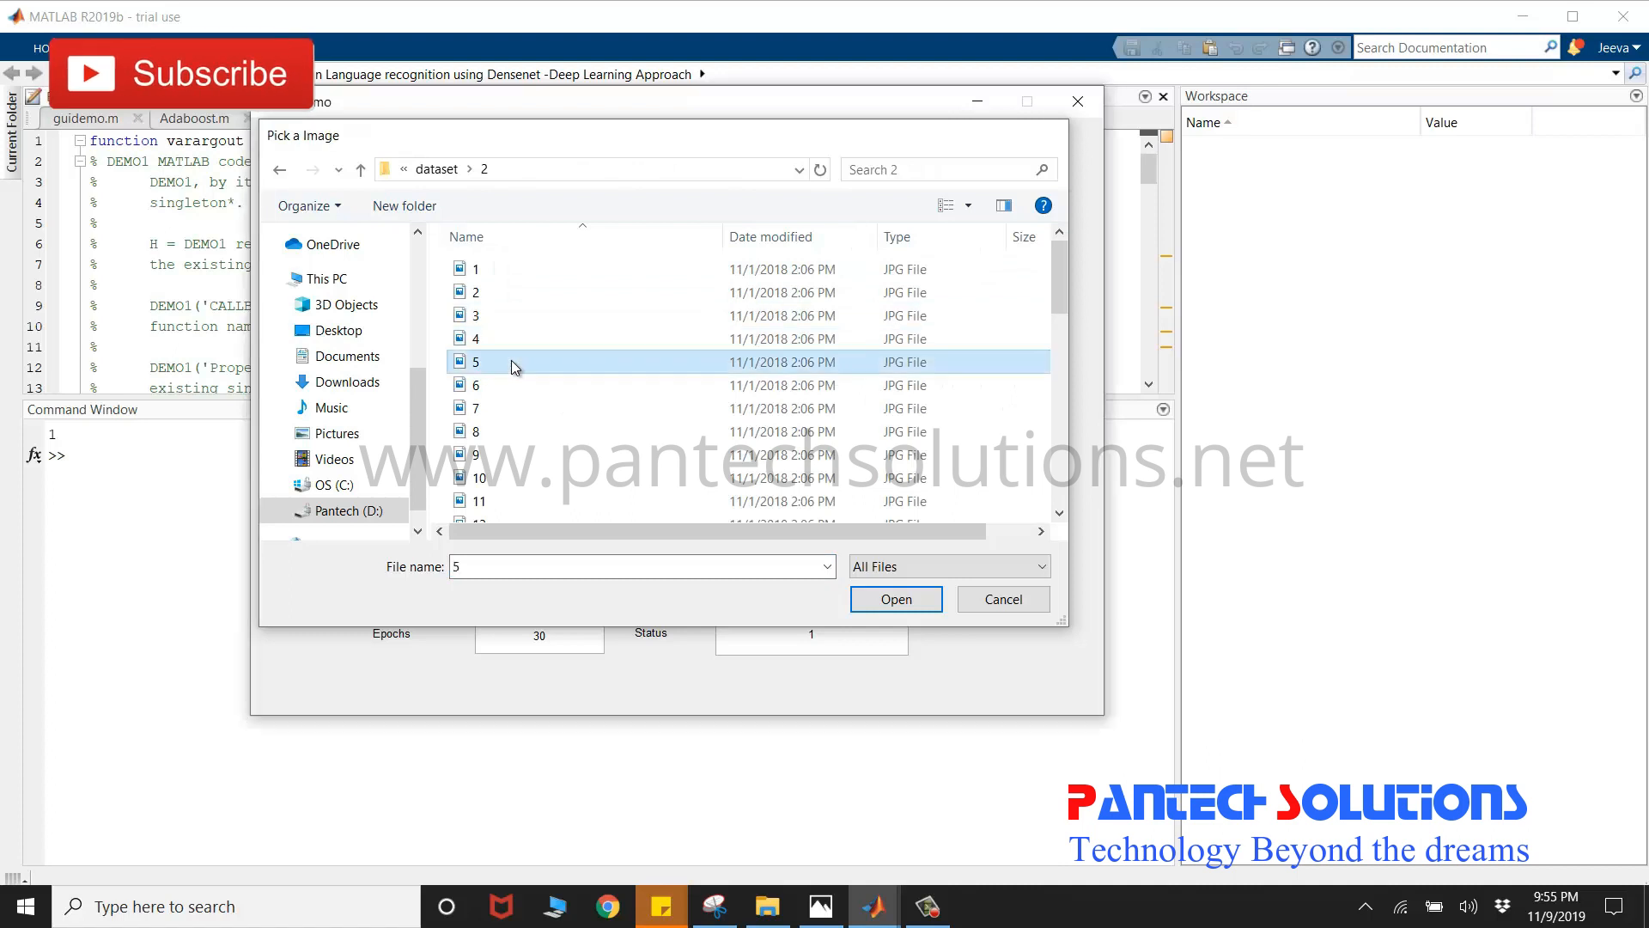
pyautogui.click(893, 598)
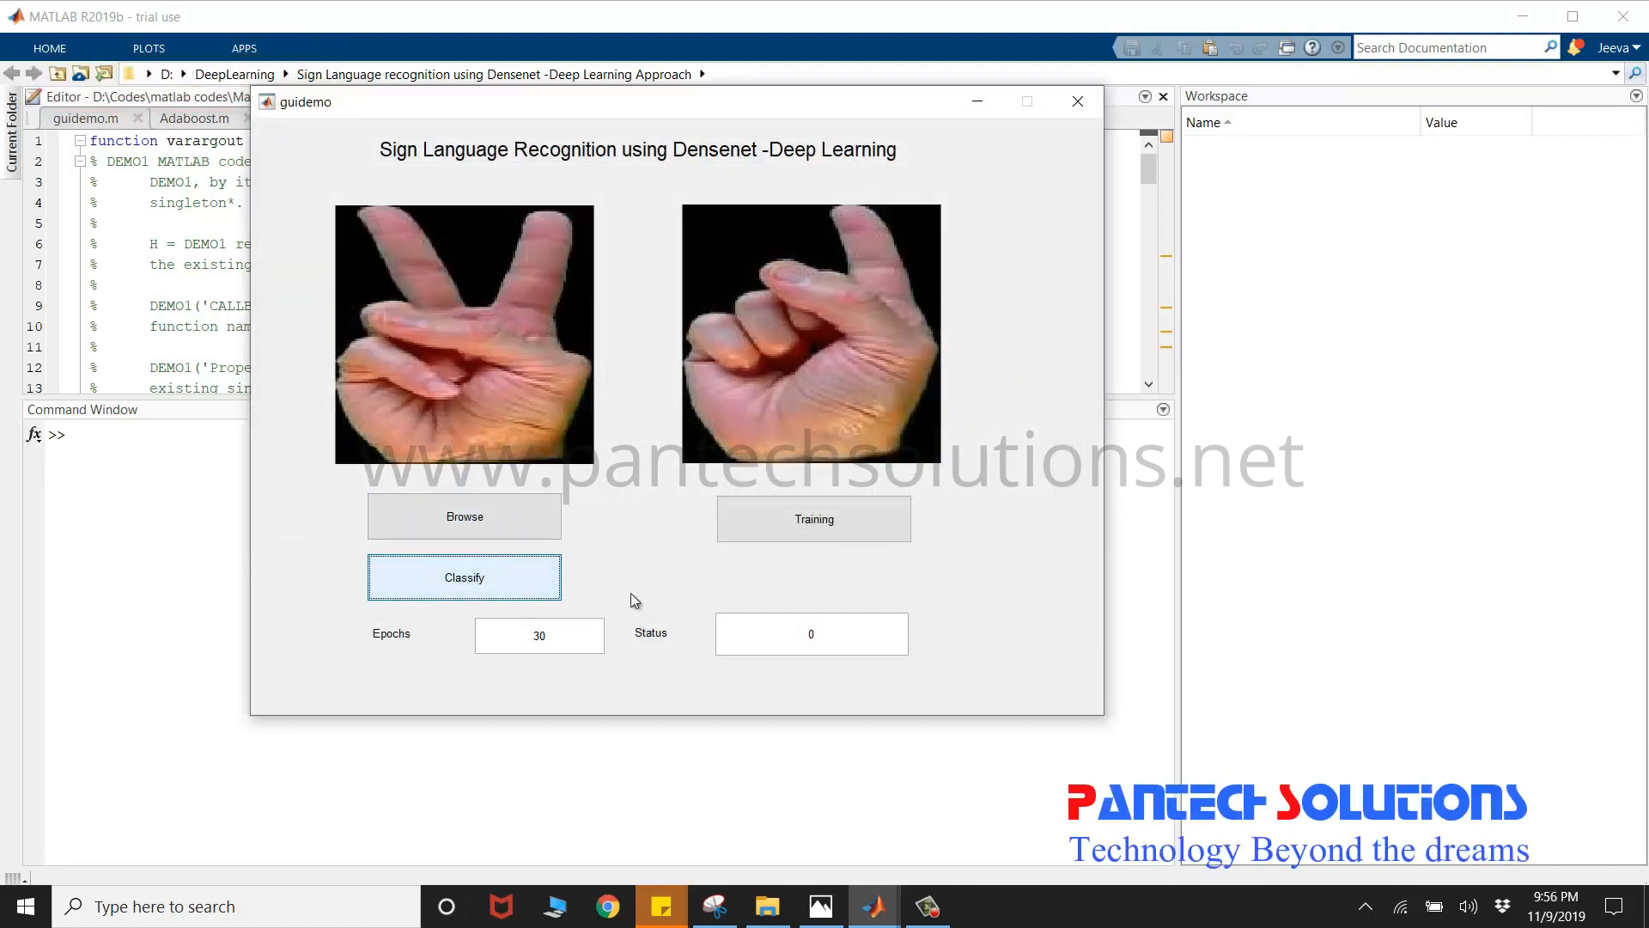
# Classify the two-finger hand image so Status shows 2.
pyautogui.click(464, 577)
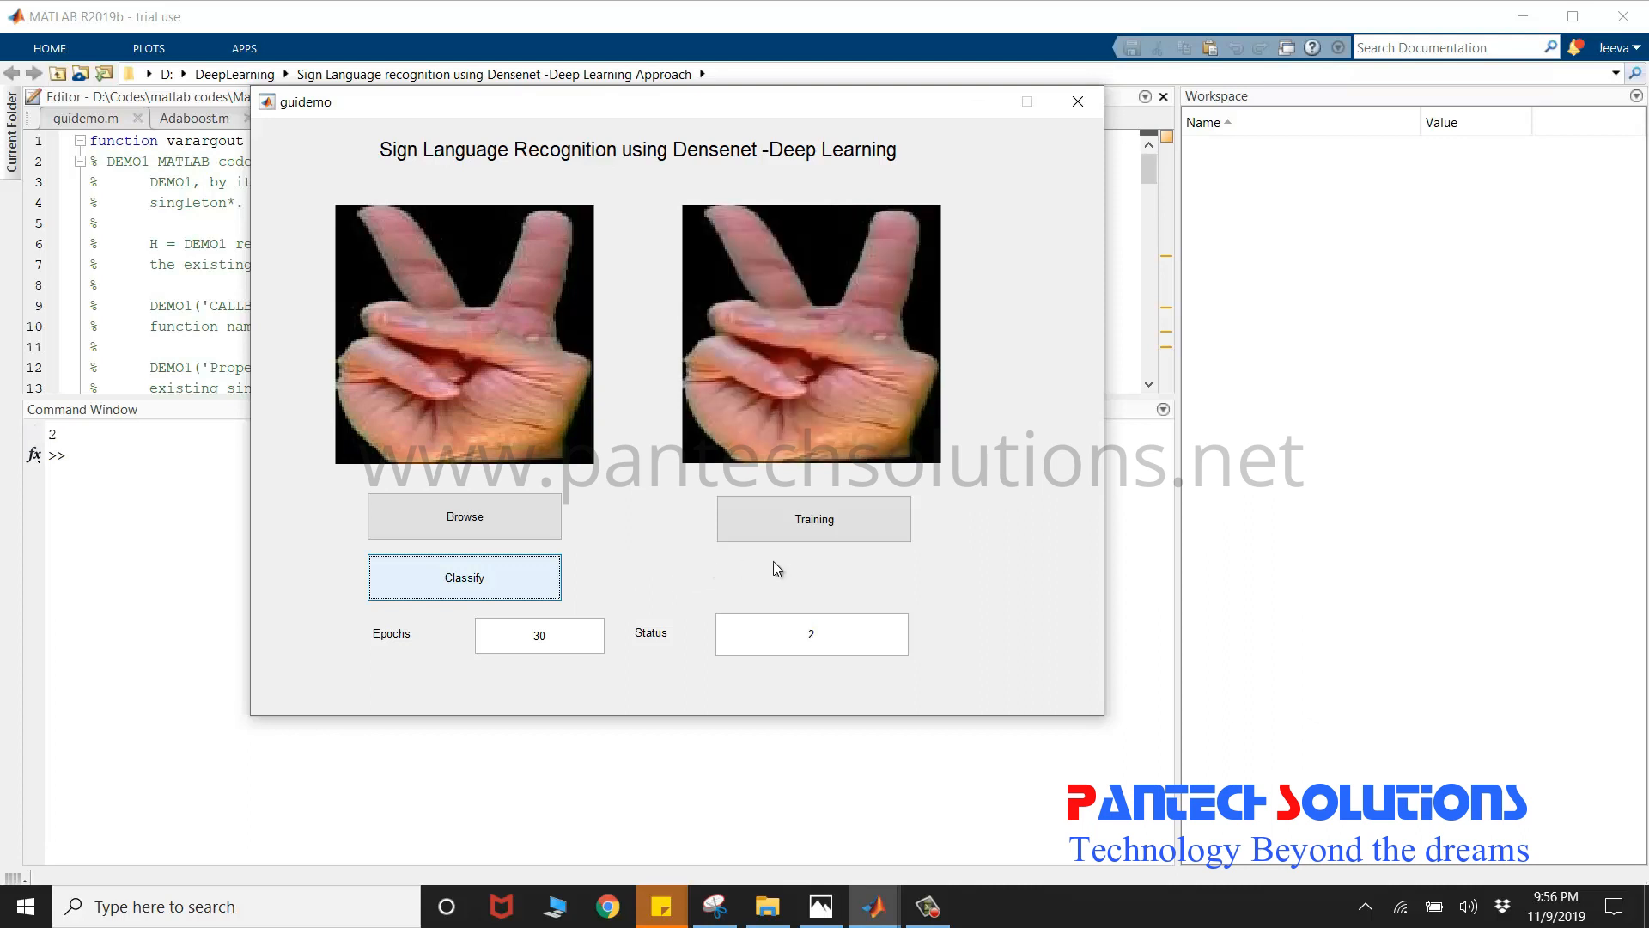
pyautogui.moveTo(886, 680)
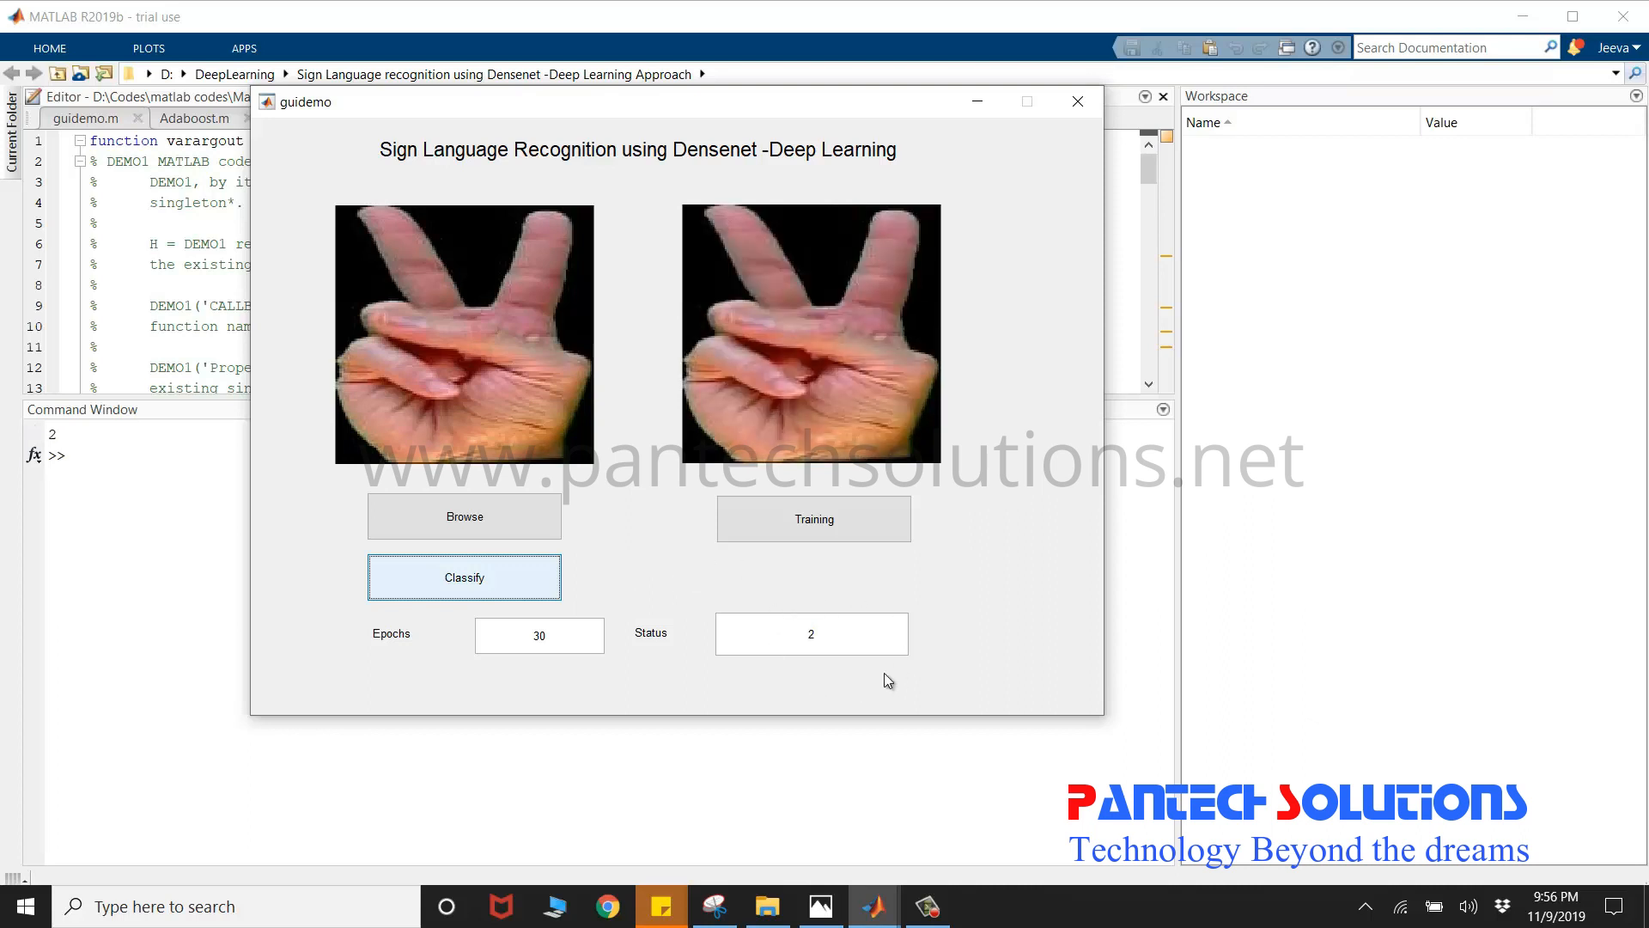